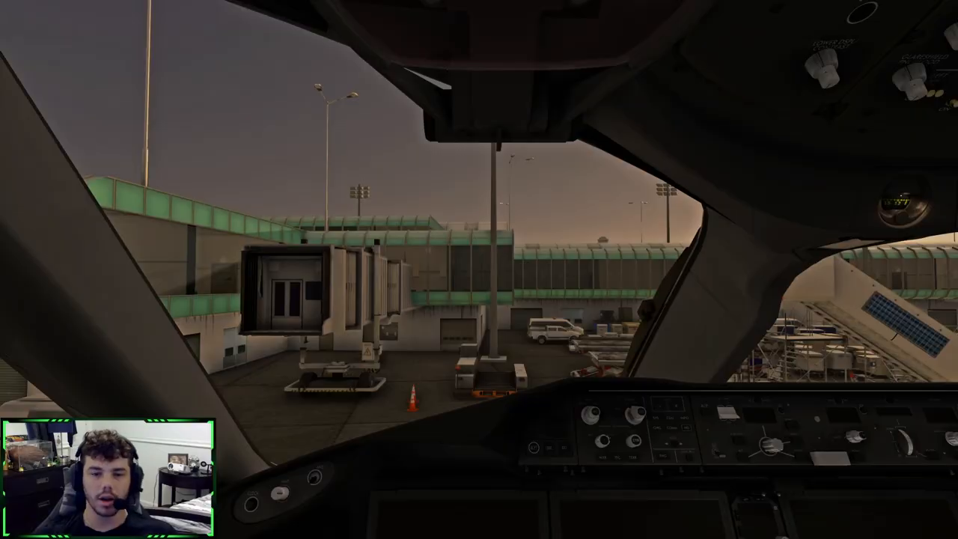
pyautogui.moveTo(421, 229)
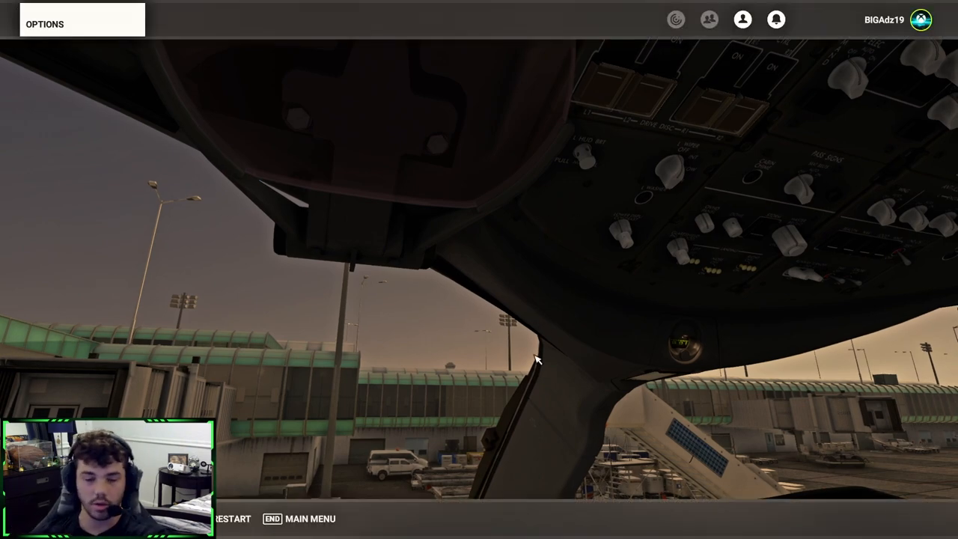
# Step: Create the new VelocityOne Flightstick input profile from the Cockpit View Pitch Axis binding
pyautogui.click(45, 23)
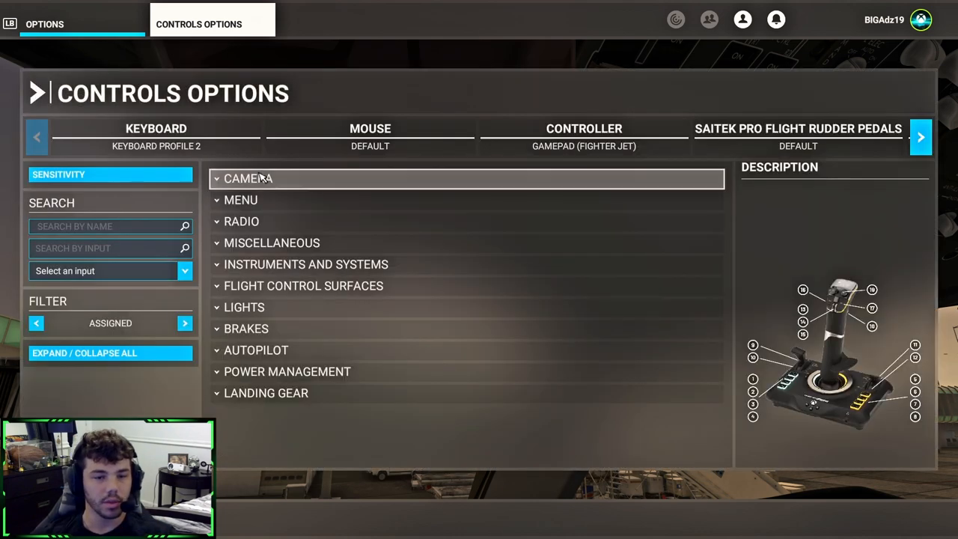
pyautogui.click(247, 178)
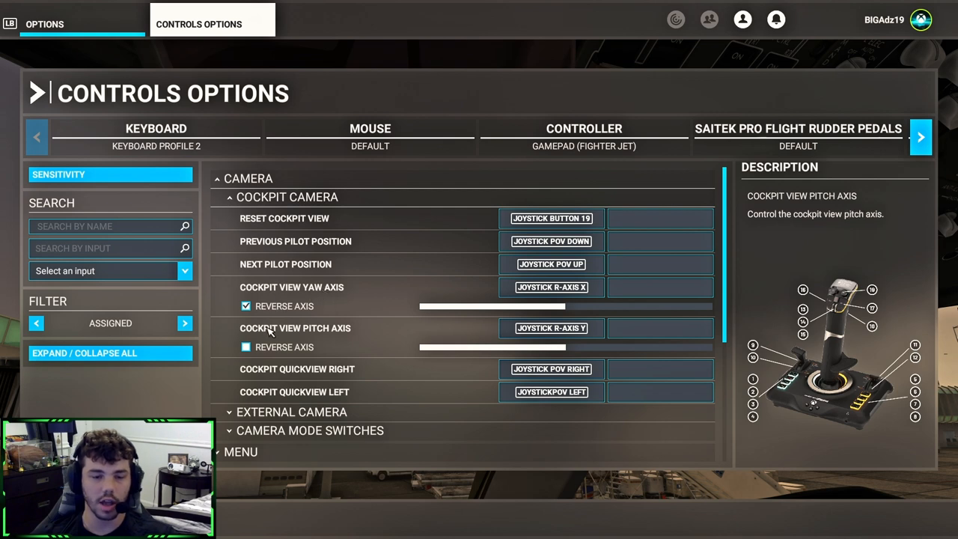
pyautogui.click(552, 287)
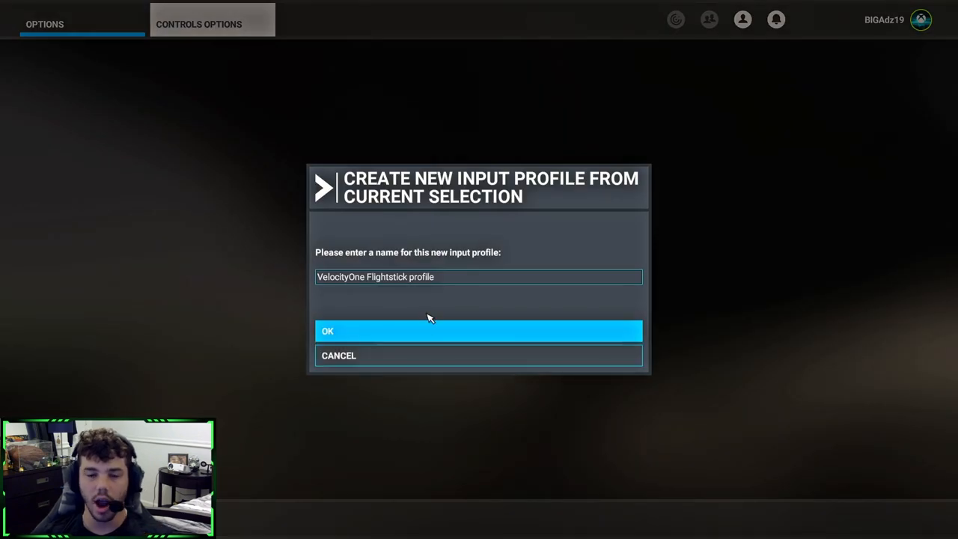
pyautogui.click(328, 331)
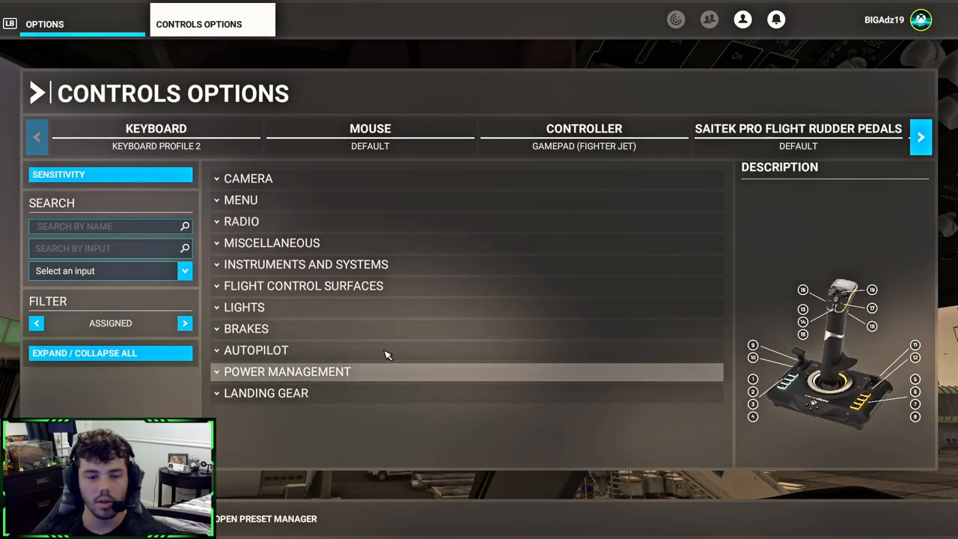
# Step: Select the Cockpit Camera pitch axis binding and switch to the VelocityOne Flightstick device
pyautogui.click(248, 178)
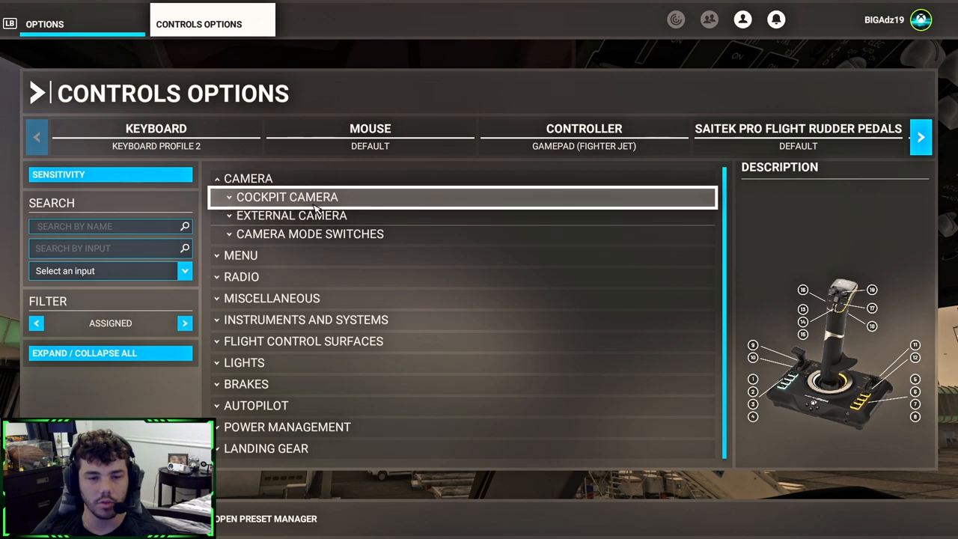
pyautogui.click(286, 197)
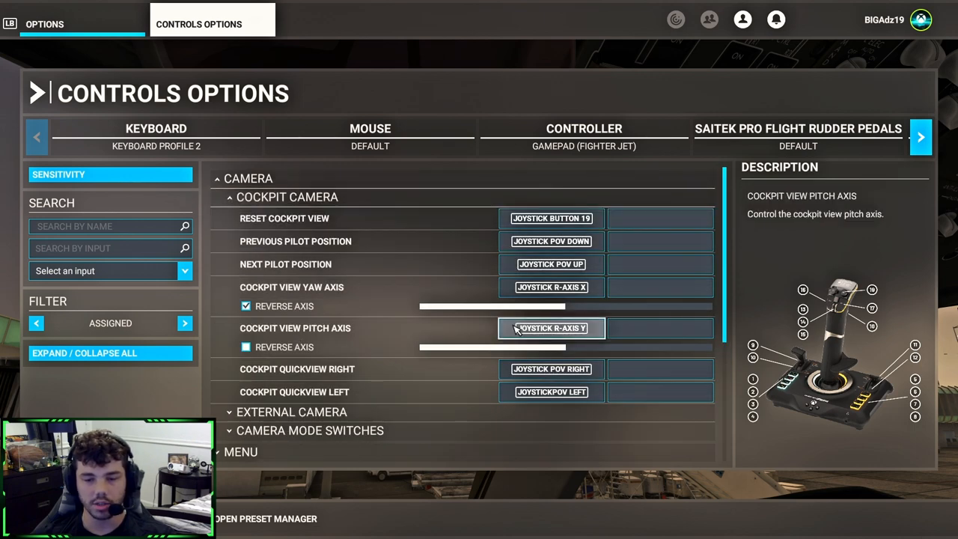
pyautogui.click(551, 327)
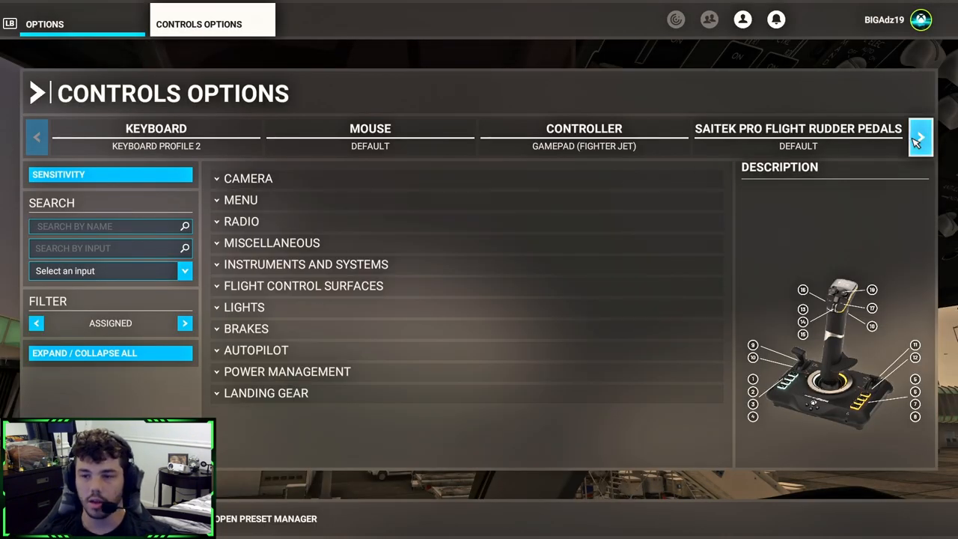
pyautogui.click(921, 137)
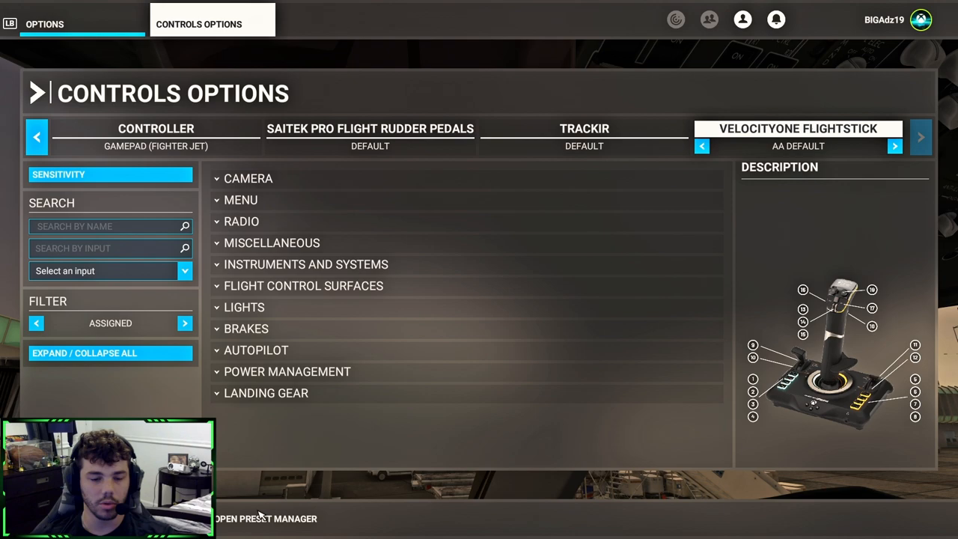